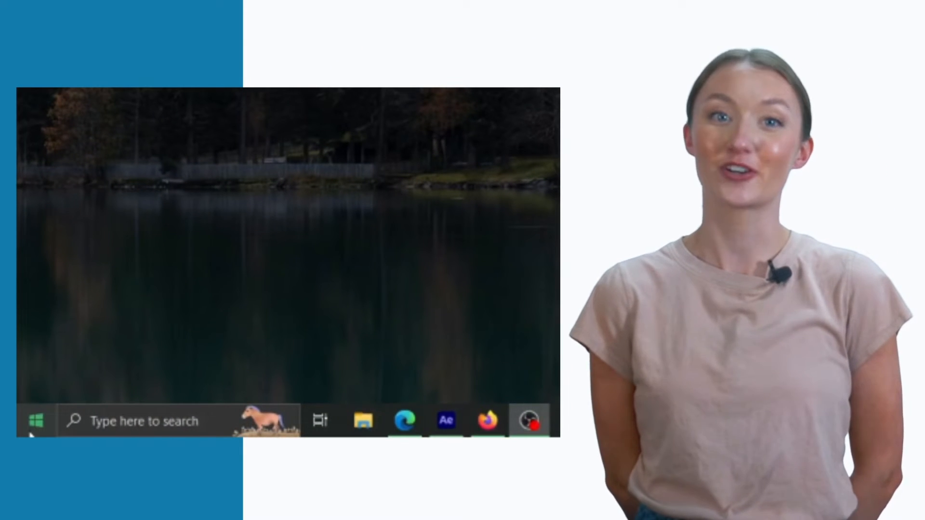
Open the Windows Start menu from the taskbar
left_click(34, 420)
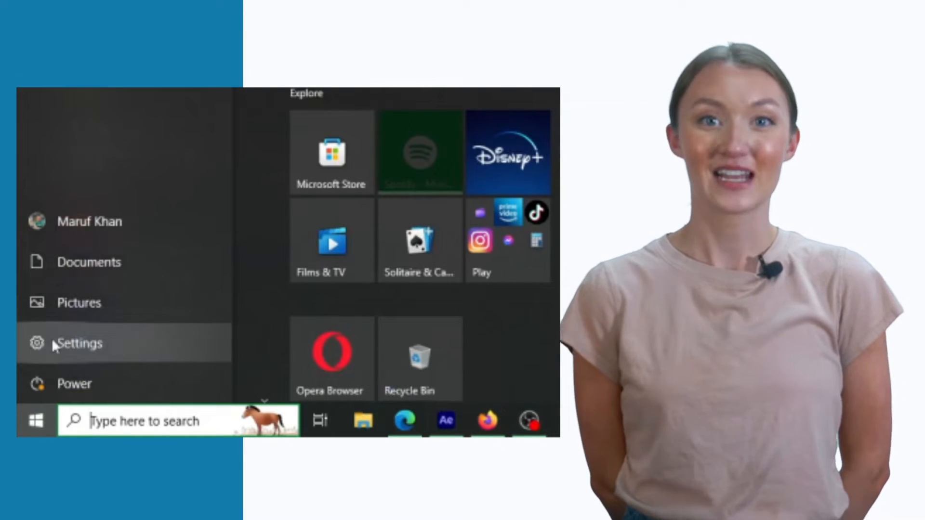
Open Settings and toggle 'Get notifications from apps and other senders' off, then back on
left_click(80, 344)
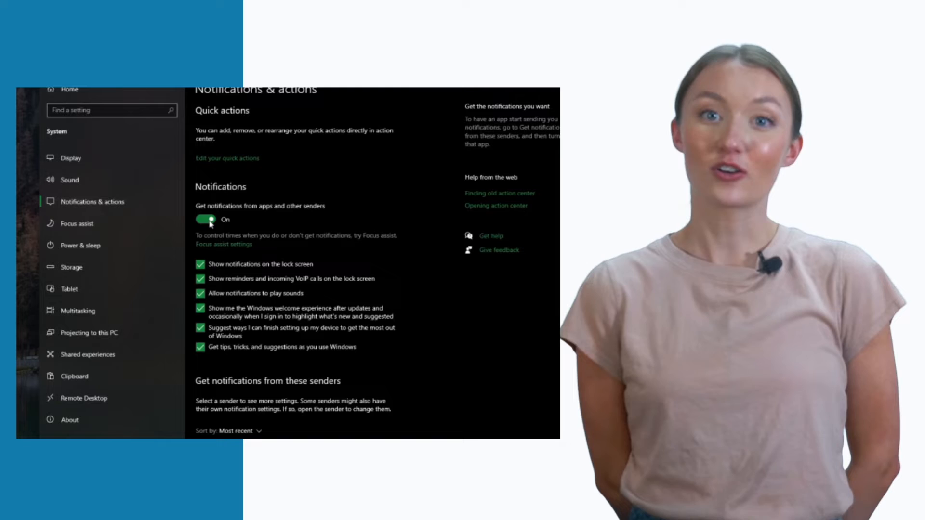
left_click(206, 219)
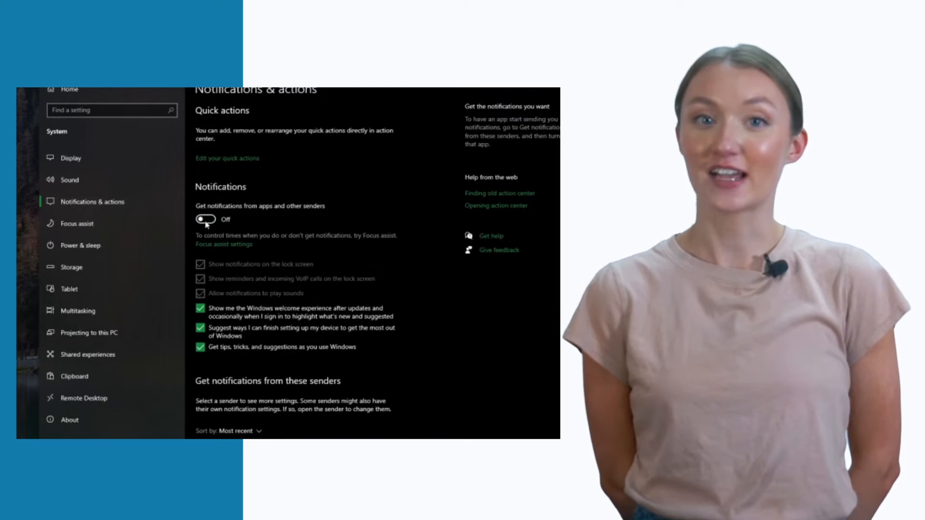
left_click(205, 219)
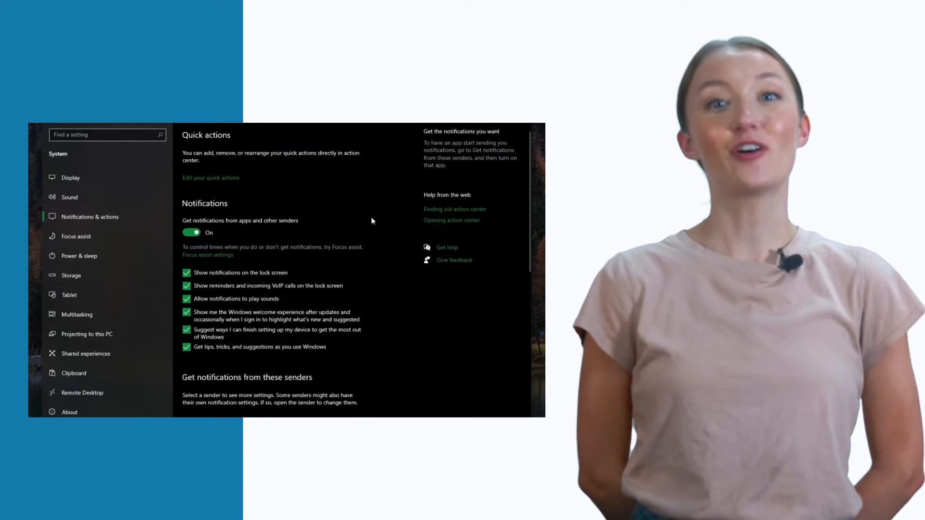
Turn off notifications from Storage settings in the per-sender list
scroll("down", 3)
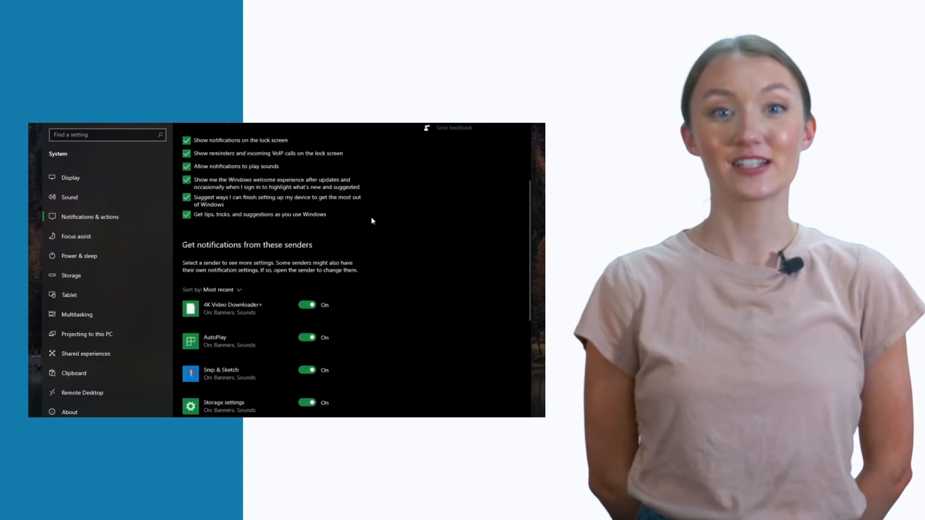
scroll("down", 3)
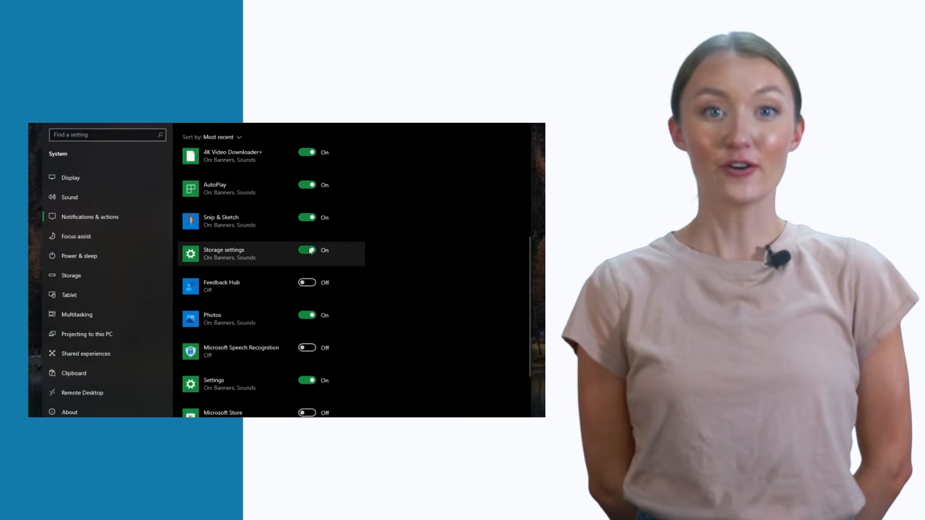
left_click(306, 250)
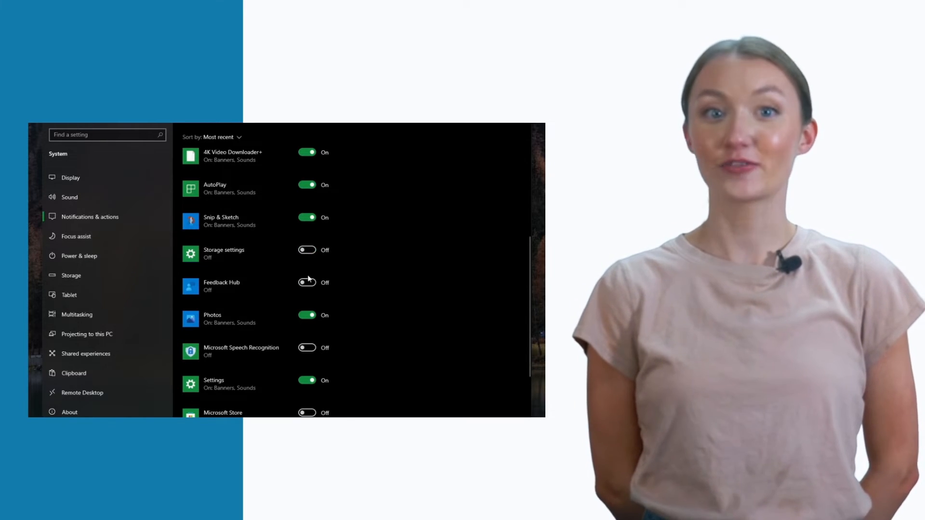